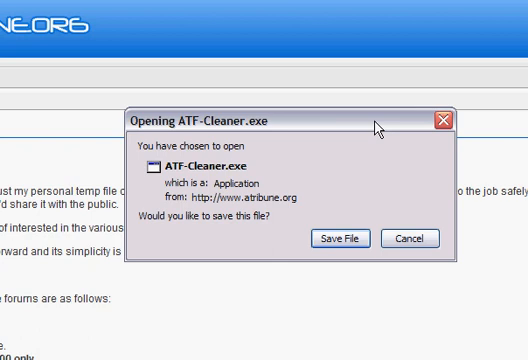
mouse_move(444, 118)
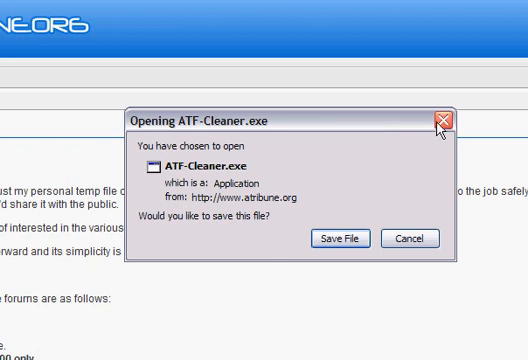